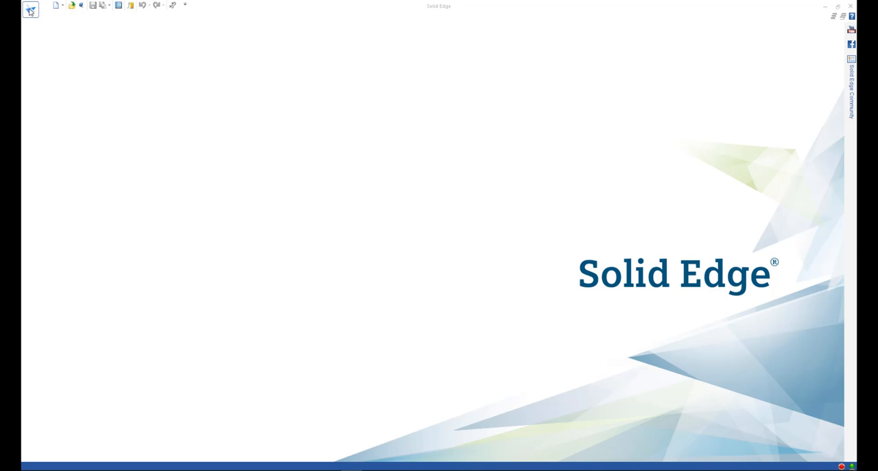
Create a new part from the ISO Metric template and choose Circle by Center.
{"action": "left_click", "coordinate": [30, 10]}
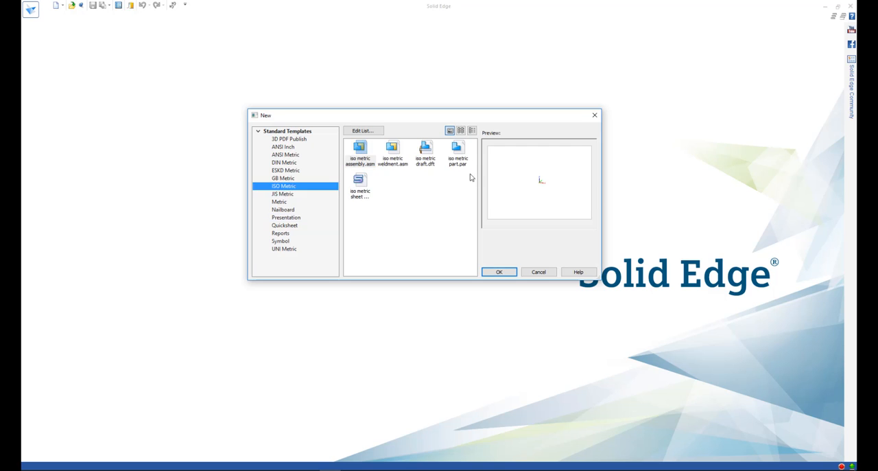
{"action": "left_click", "coordinate": [499, 272]}
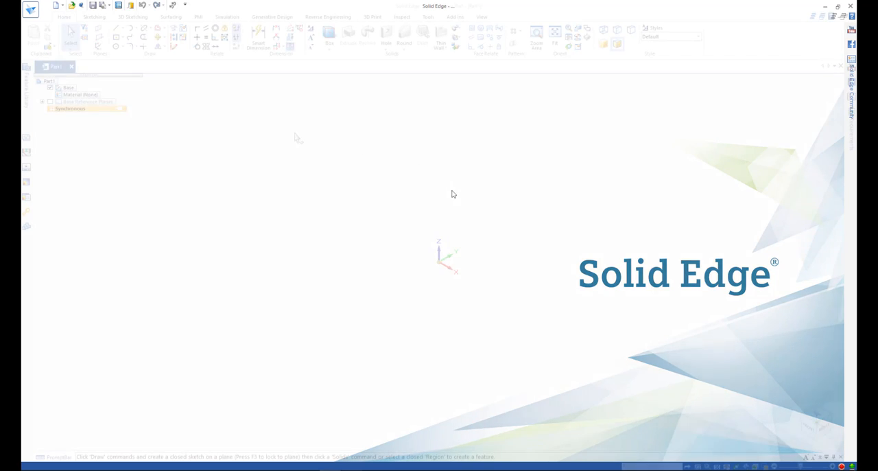
{"action": "left_click", "coordinate": [116, 46]}
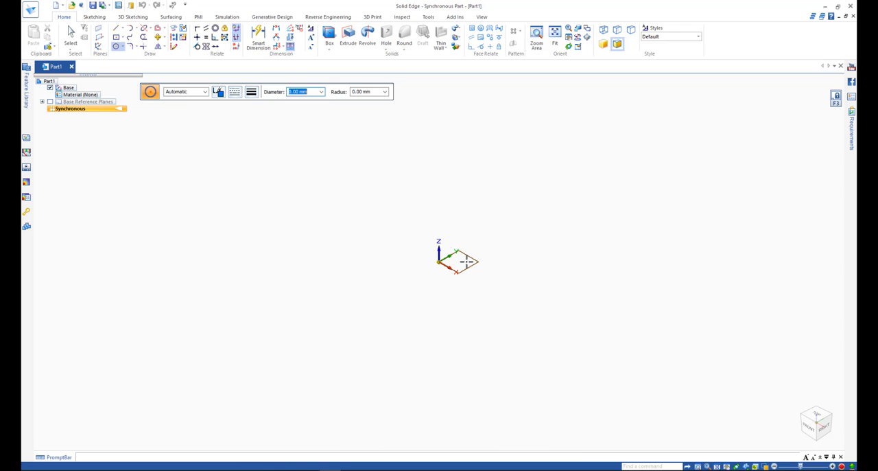
Lock the base plane, sketch a 62 mm circle at the origin and a rectangle by center crossing it.
{"action": "key", "text": "F3"}
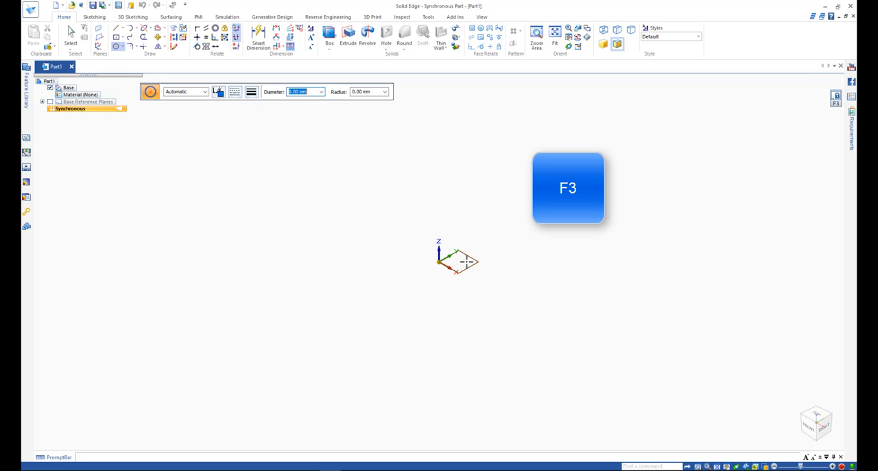
{"action": "key", "text": "F3"}
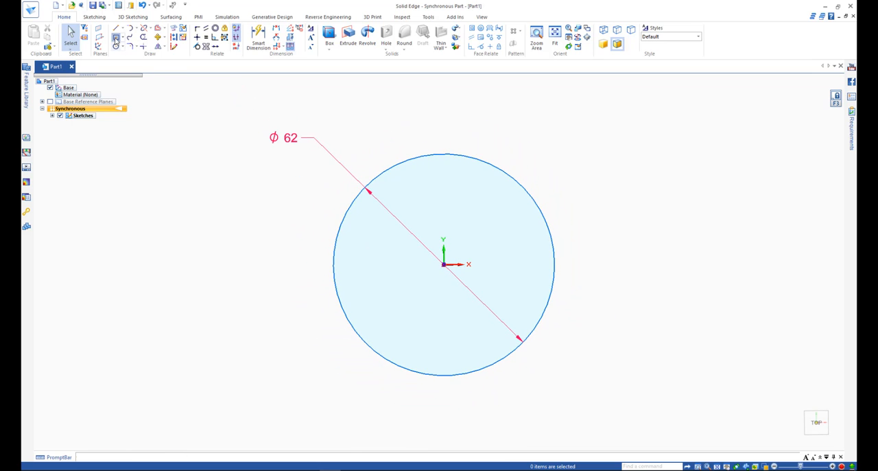
{"action": "left_click", "coordinate": [116, 38]}
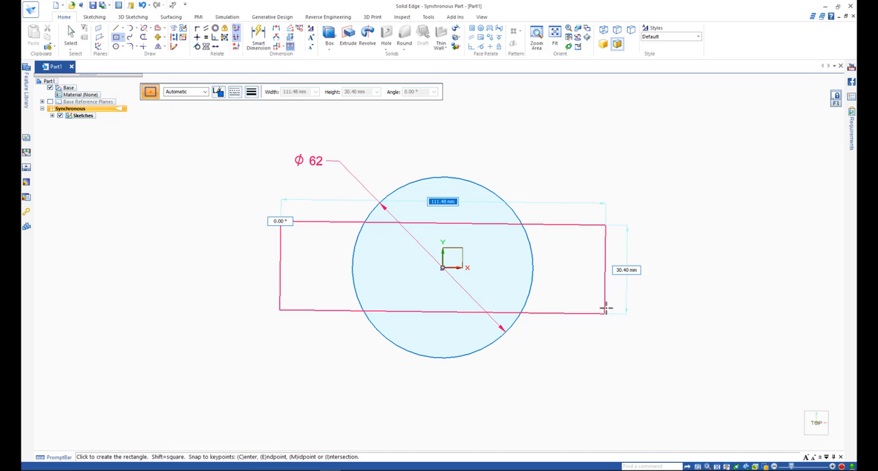
{"action": "left_click", "coordinate": [607, 307]}
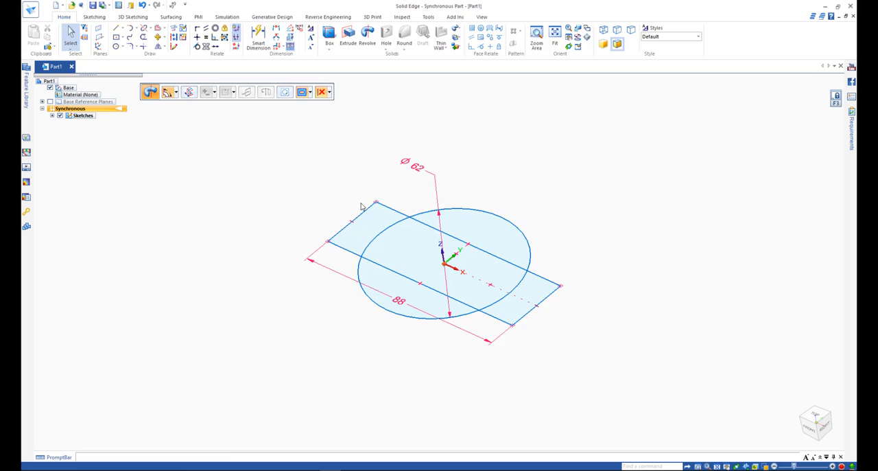
Extrude the circle and rectangle regions into a solid protrusion.
{"action": "left_click", "coordinate": [367, 31]}
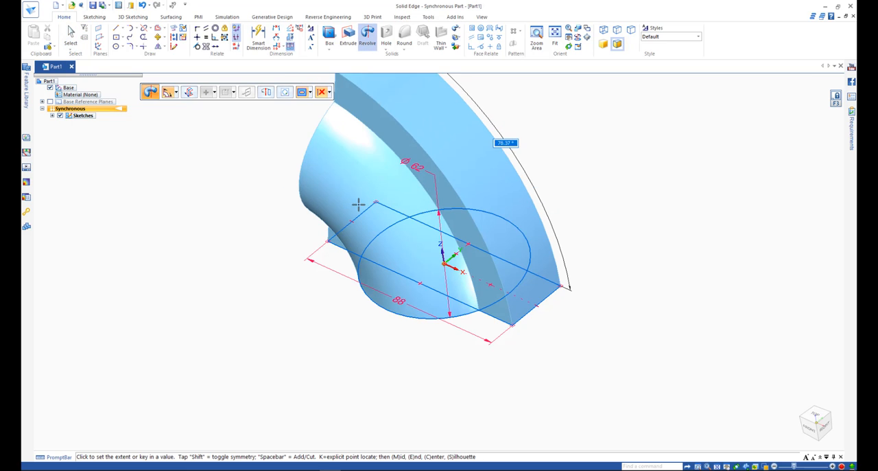
{"action": "mouse_move", "coordinate": [363, 209]}
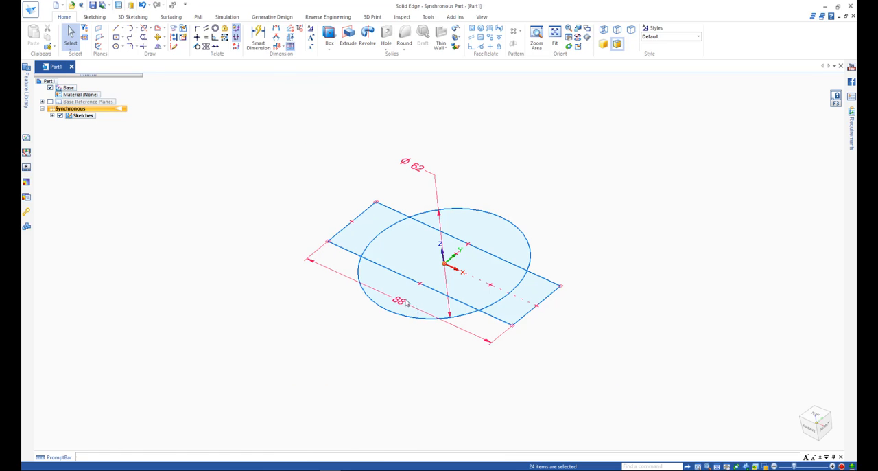
{"action": "left_click", "coordinate": [348, 32]}
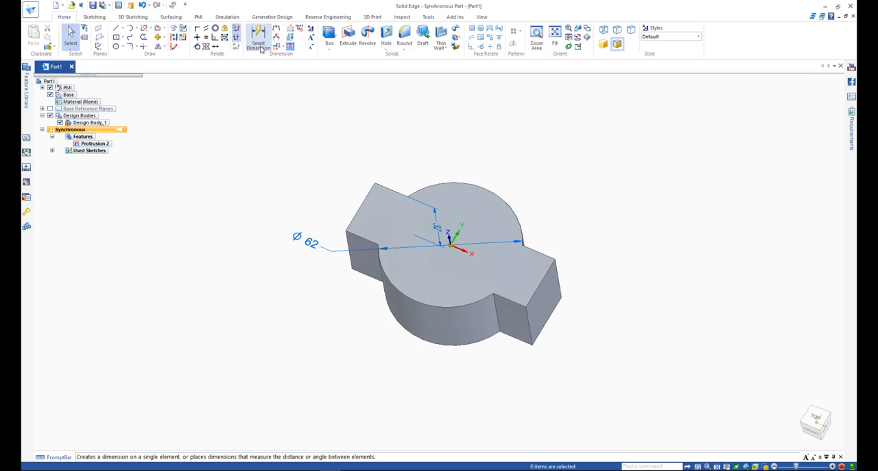
Dimension the rectangular arm width to 30 mm with Smart Dimension.
{"action": "left_click", "coordinate": [258, 39]}
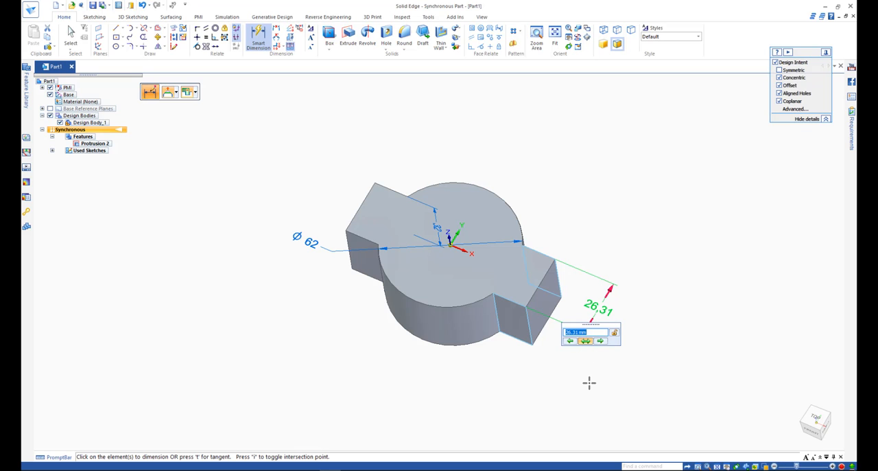
{"action": "type", "text": "30"}
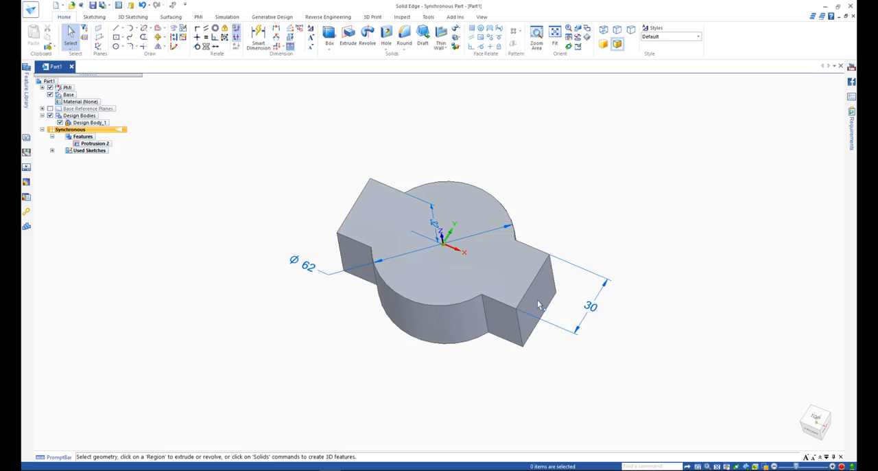
Drag the arm's end face outward with the steering wheel to lengthen it.
{"action": "left_click", "coordinate": [542, 288]}
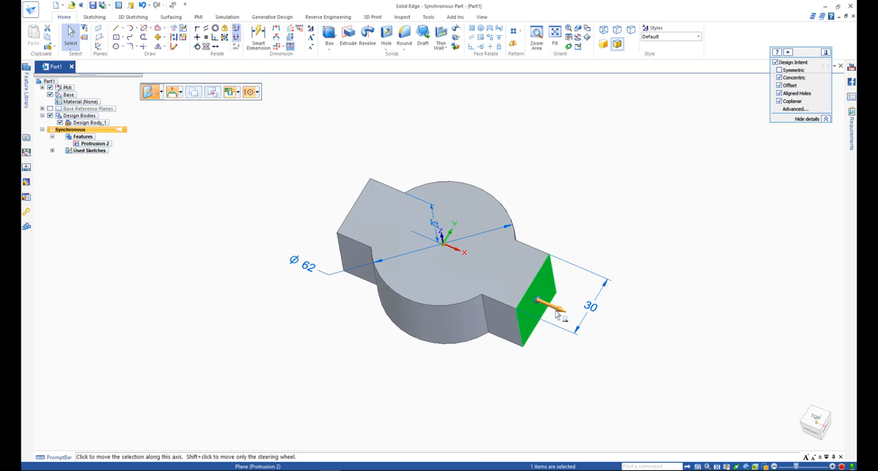
{"action": "left_click_drag", "start_coordinate": [541, 300], "coordinate": [631, 349]}
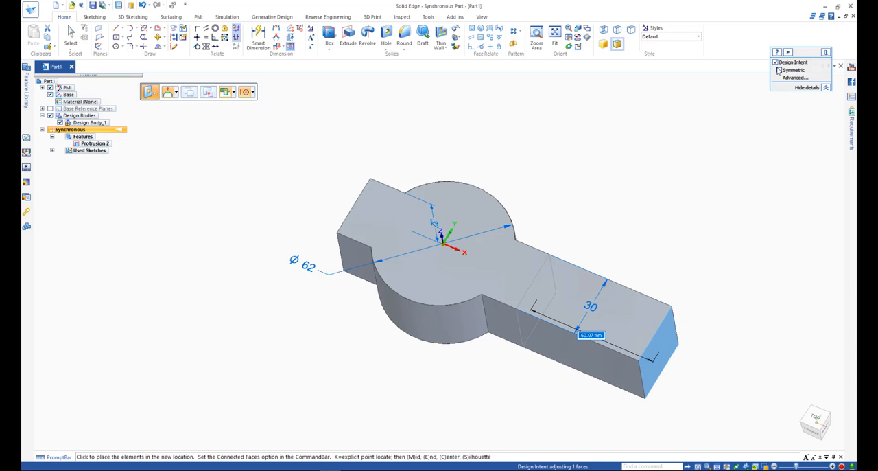
{"action": "mouse_move", "coordinate": [793, 69]}
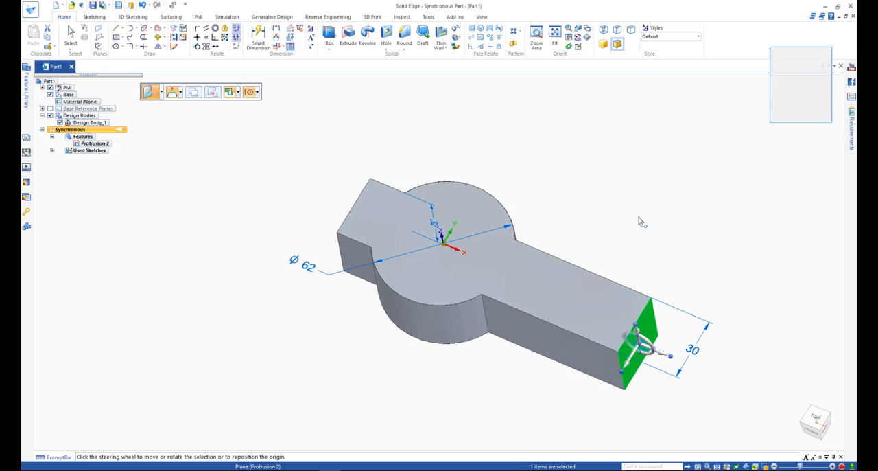
{"action": "left_click", "coordinate": [638, 213]}
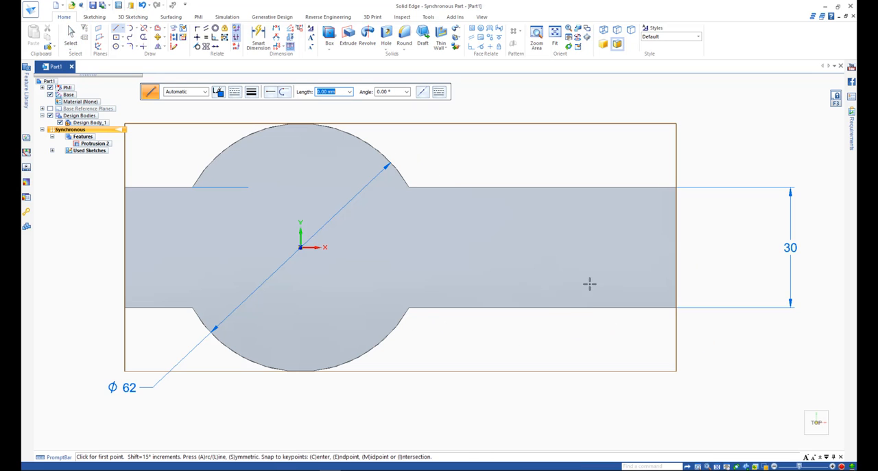
{"action": "mouse_move", "coordinate": [542, 188]}
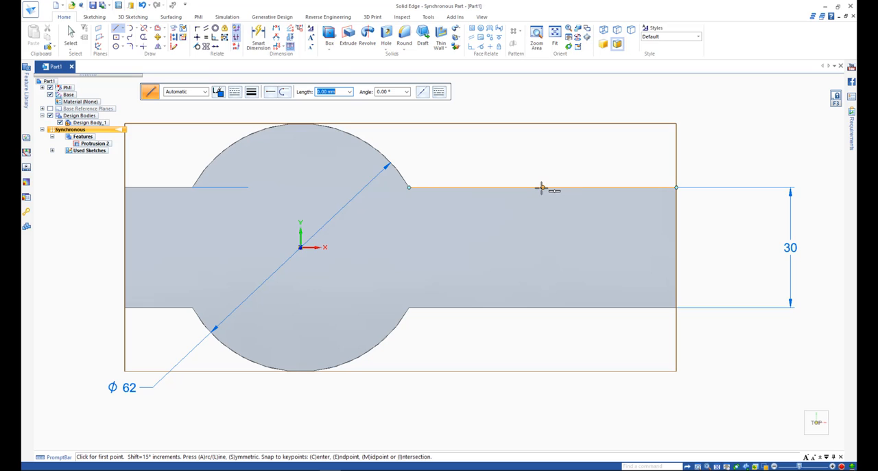
Draw a dividing line 10 mm across the arm end and extrude the region into an upright block.
{"action": "left_click", "coordinate": [542, 189]}
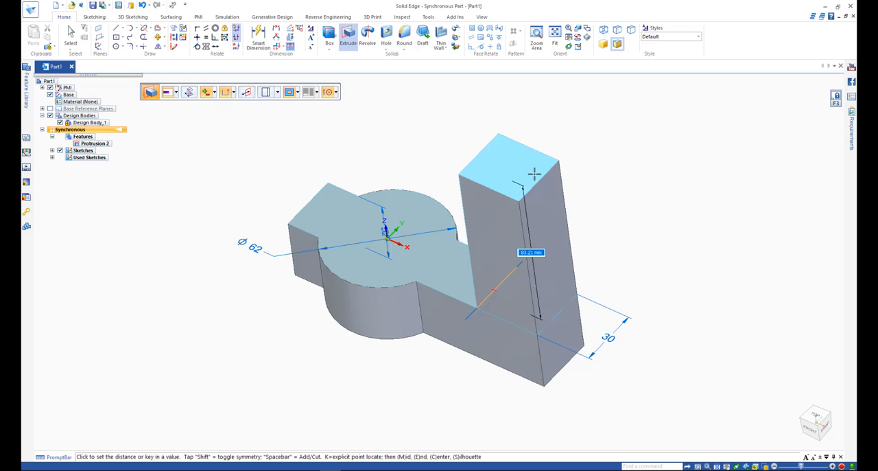
{"action": "type", "text": "10"}
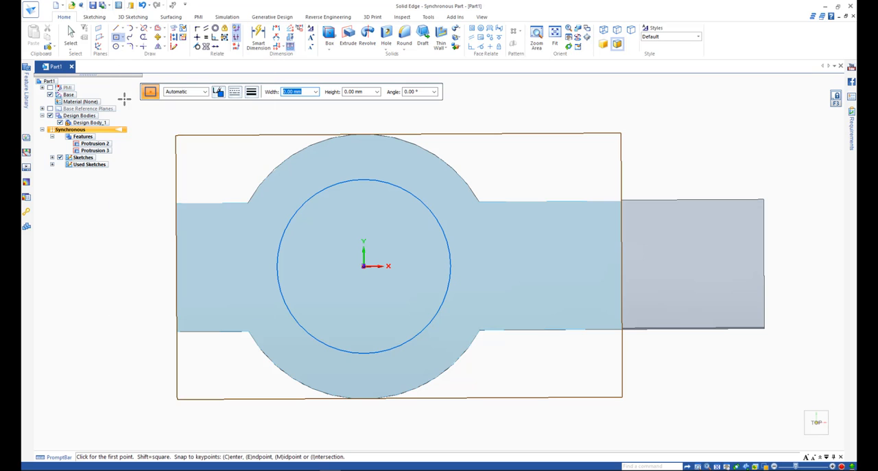
Draw slot rectangles by 2 points through the plate and on the upright, snapped to keypoints.
{"action": "left_click", "coordinate": [123, 39]}
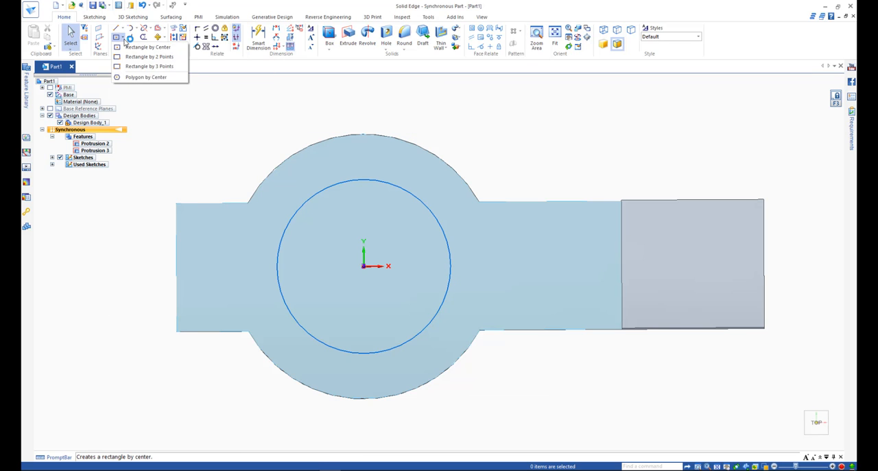
{"action": "left_click", "coordinate": [145, 46]}
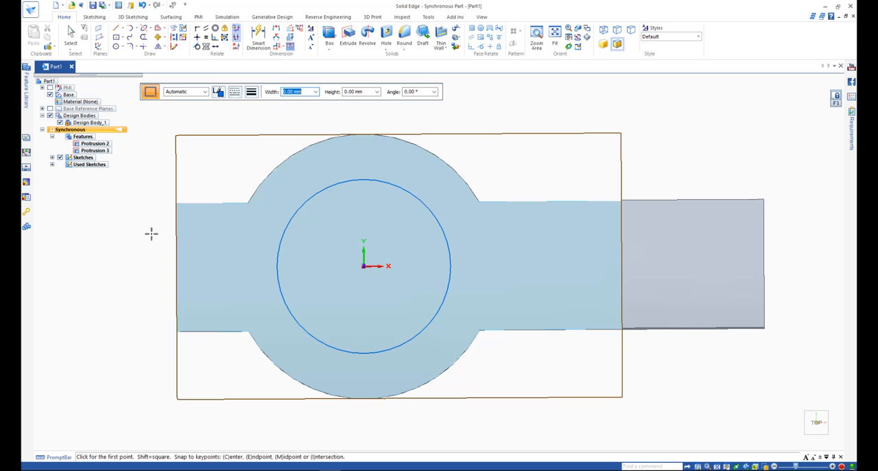
{"action": "left_click_drag", "start_coordinate": [151, 232], "coordinate": [497, 272]}
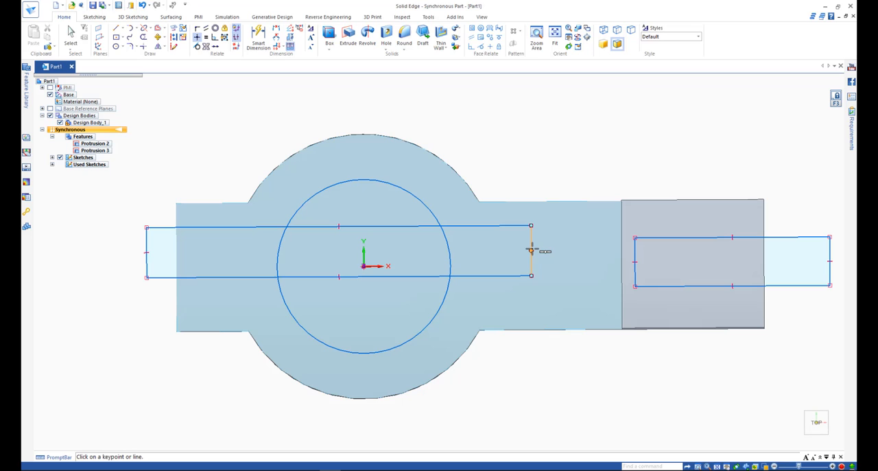
{"action": "left_click", "coordinate": [532, 250]}
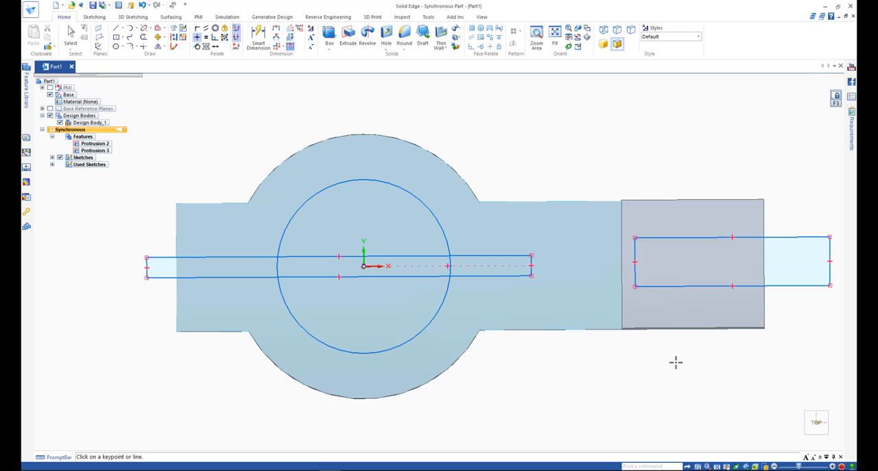
{"action": "left_click", "coordinate": [634, 261]}
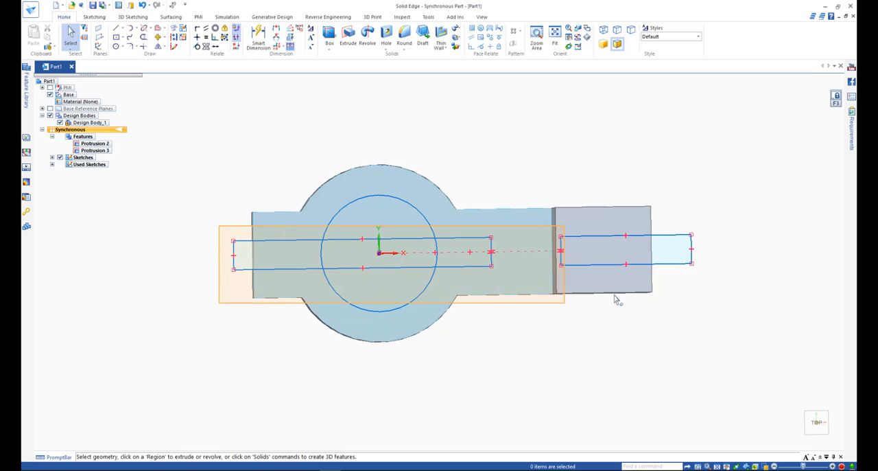
Cut the slot and circular bore regions through the bracket.
{"action": "left_click", "coordinate": [363, 252]}
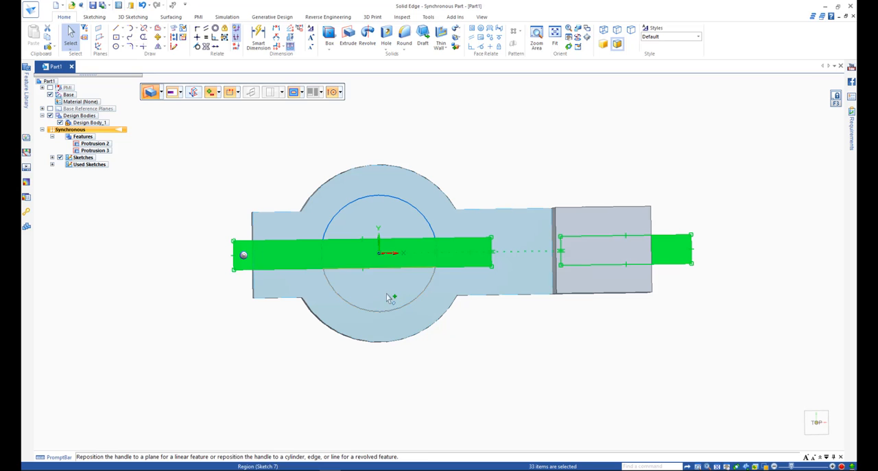
{"action": "left_click", "coordinate": [377, 254]}
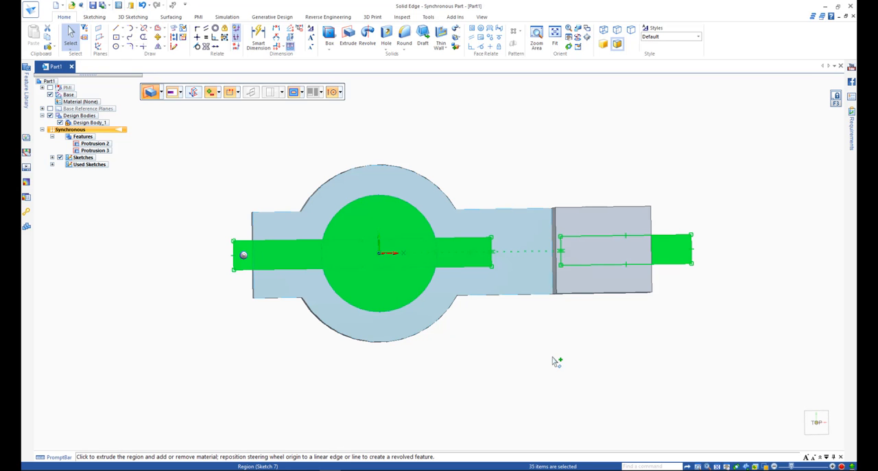
{"action": "left_click_drag", "start_coordinate": [555, 360], "coordinate": [441, 295]}
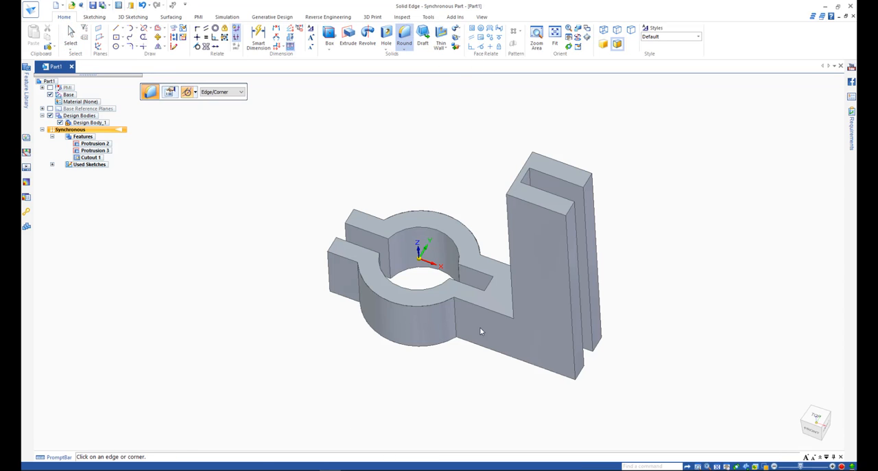
{"action": "mouse_move", "coordinate": [582, 379]}
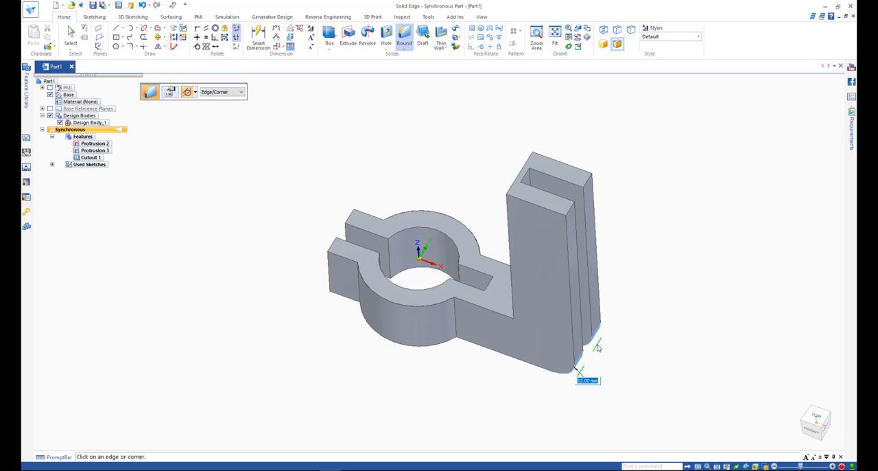
{"action": "mouse_move", "coordinate": [524, 170]}
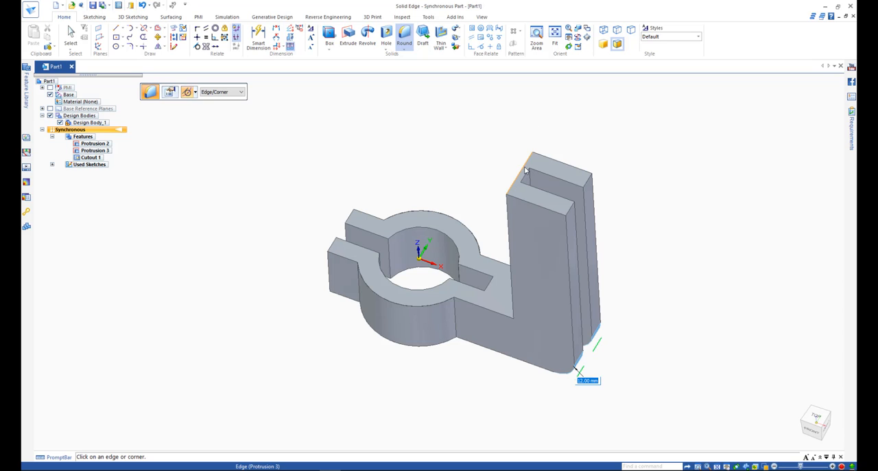
{"action": "mouse_move", "coordinate": [455, 324]}
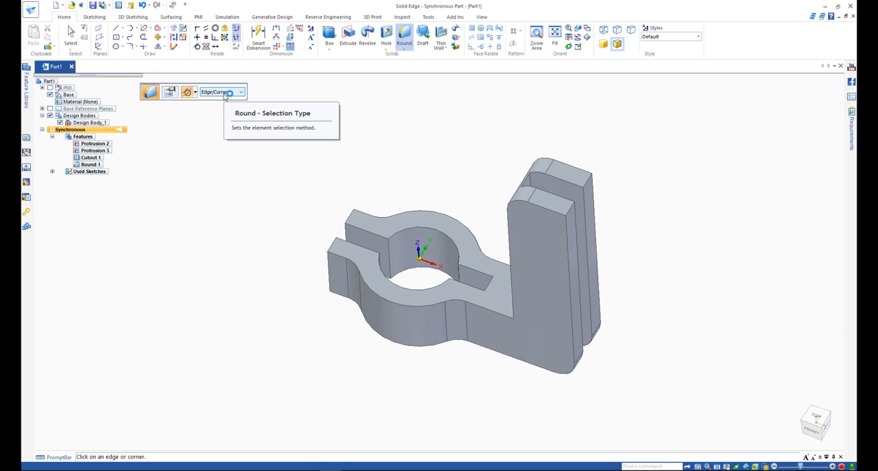
Set Round selection to All Rounds to blend every edge of the part.
{"action": "left_click", "coordinate": [240, 90]}
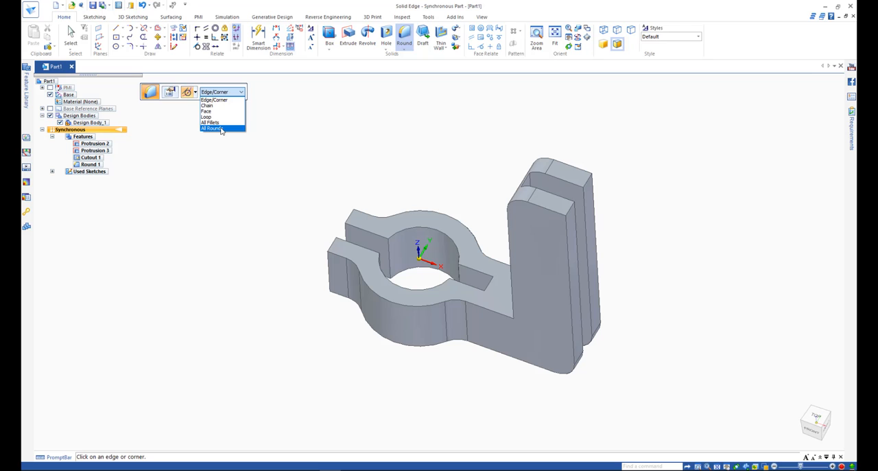
{"action": "left_click", "coordinate": [212, 129]}
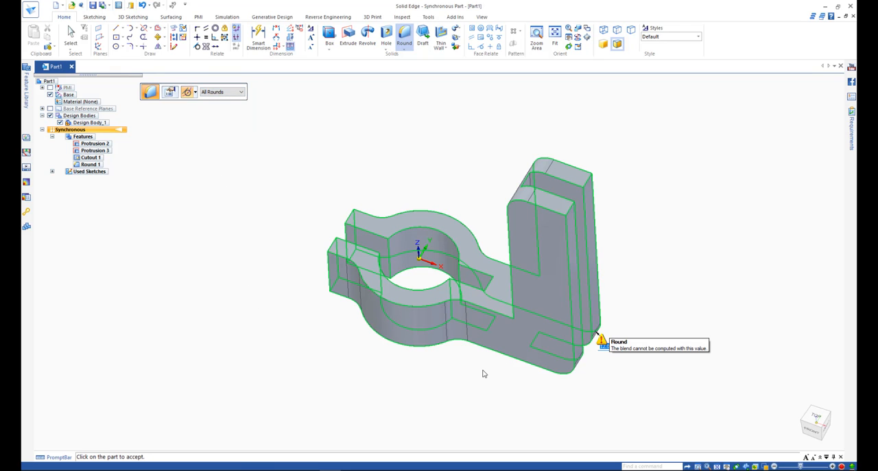
{"action": "mouse_move", "coordinate": [663, 409]}
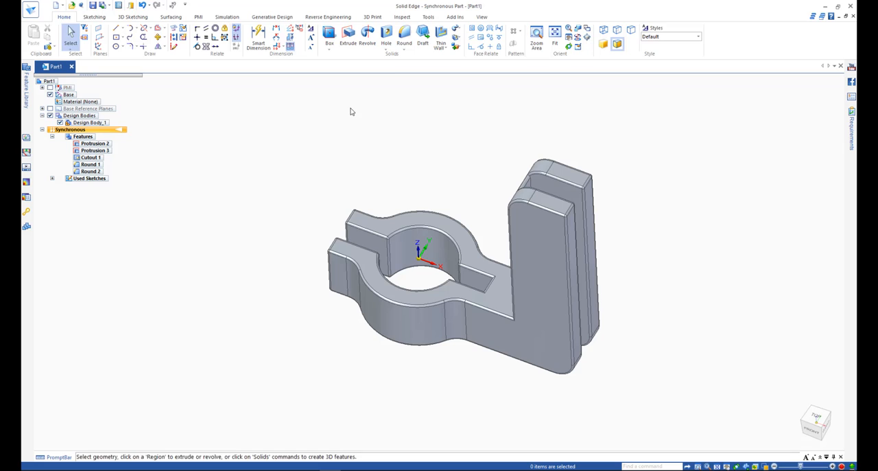
Start the Hole command to place a hole on a bracket face.
{"action": "left_click", "coordinate": [409, 35]}
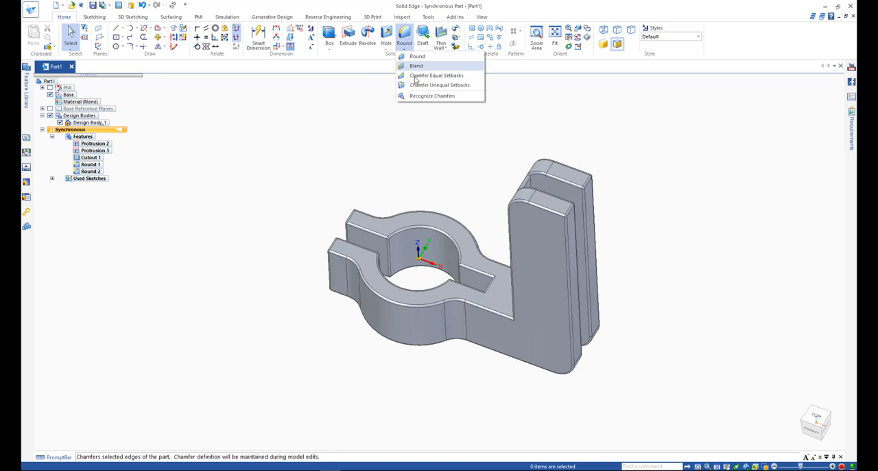
{"action": "mouse_move", "coordinate": [336, 130]}
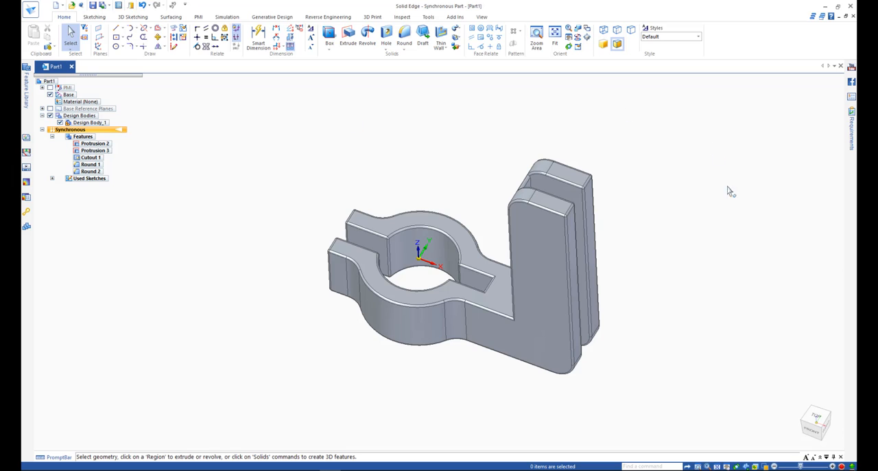
{"action": "left_click", "coordinate": [386, 31]}
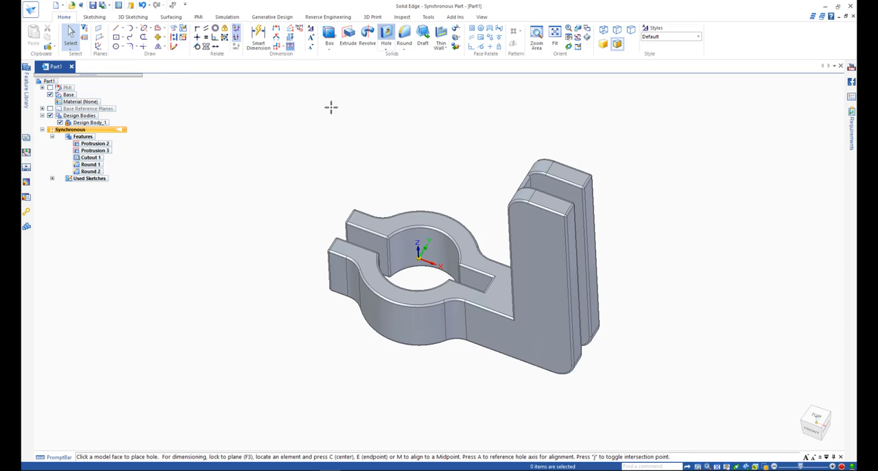
{"action": "mouse_move", "coordinate": [170, 90]}
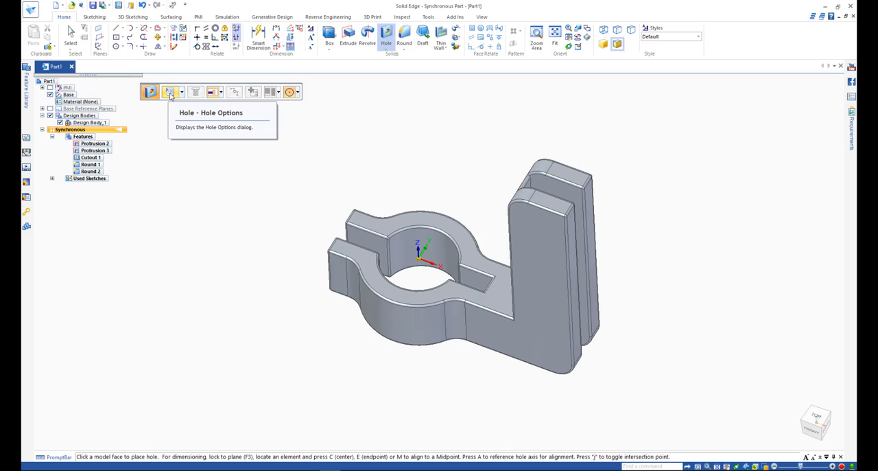
Set Hole Options to Standard Thread M10 and place the hole near the arm's lower corner.
{"action": "left_click", "coordinate": [169, 91]}
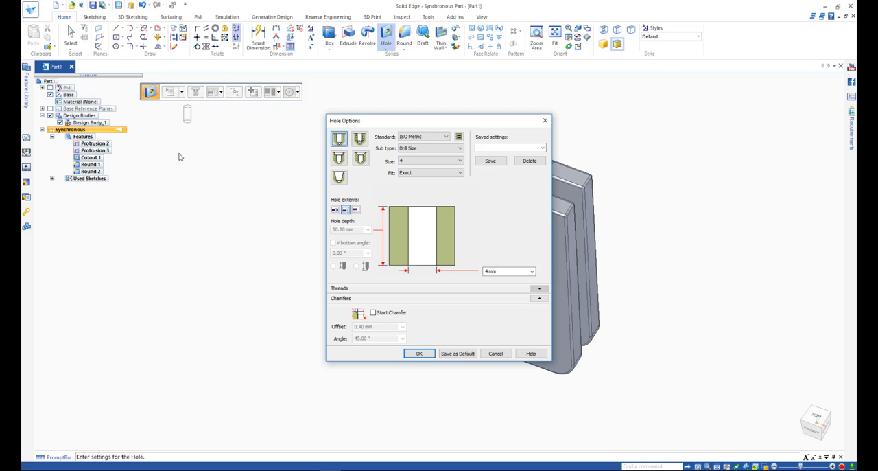
{"action": "mouse_move", "coordinate": [339, 157]}
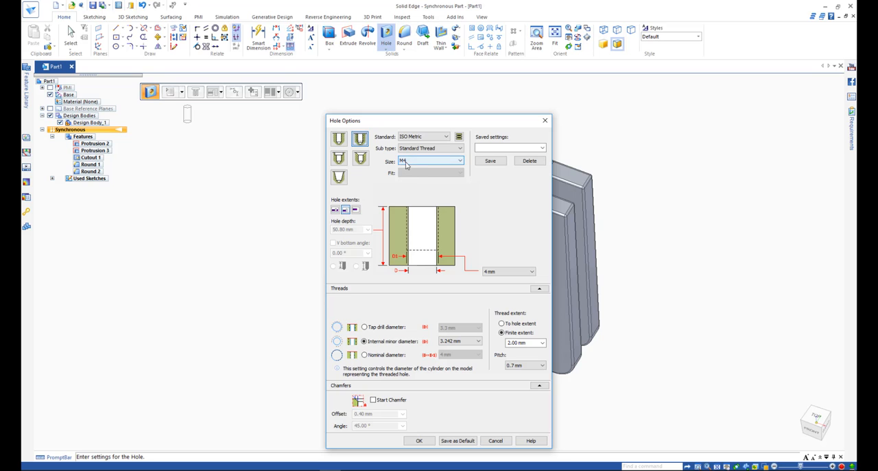
{"action": "left_click", "coordinate": [459, 159]}
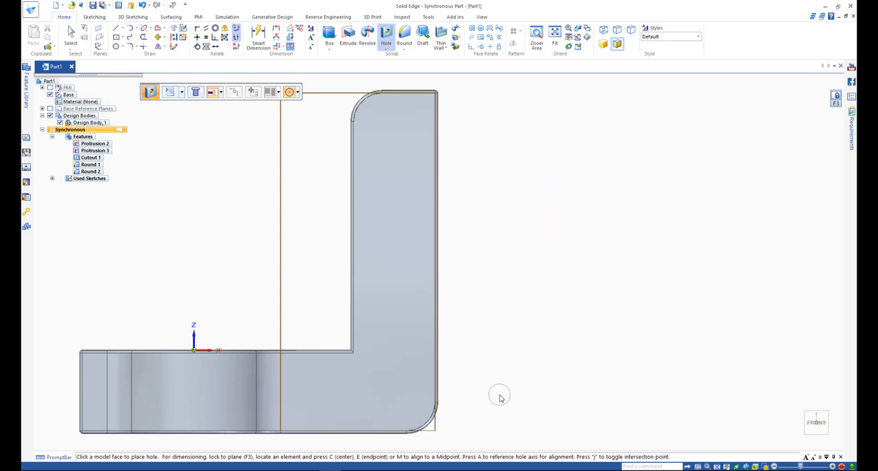
{"action": "mouse_move", "coordinate": [409, 407]}
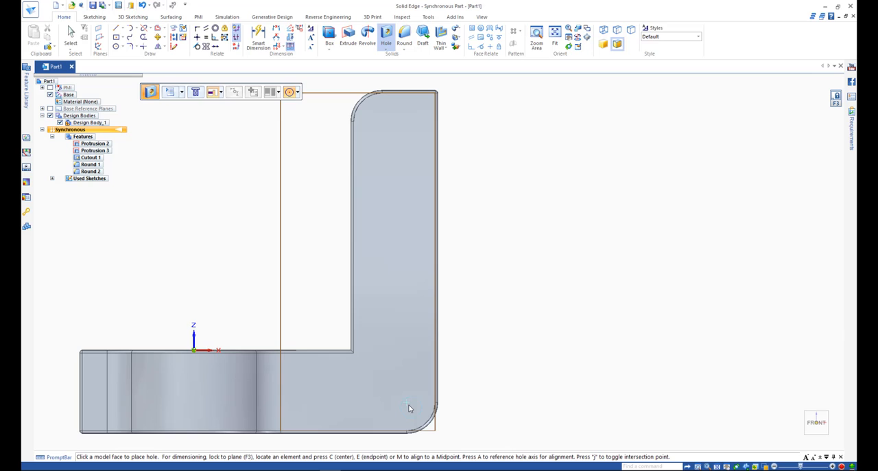
{"action": "left_click", "coordinate": [406, 402]}
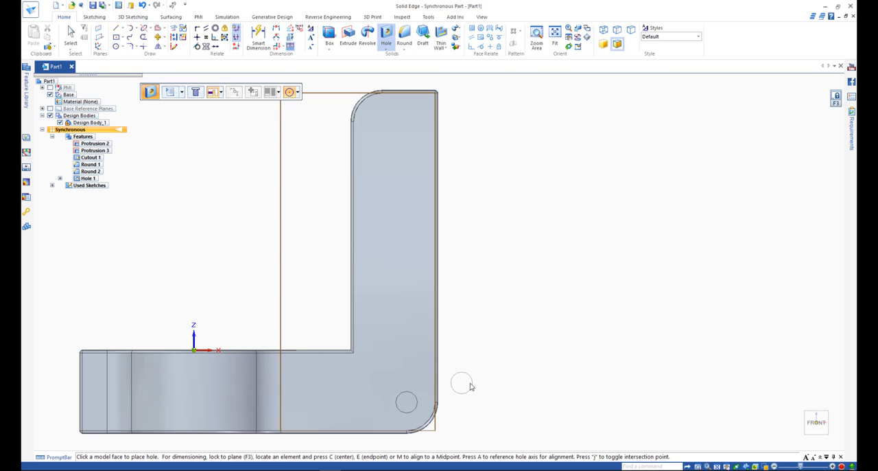
{"action": "left_click", "coordinate": [406, 402]}
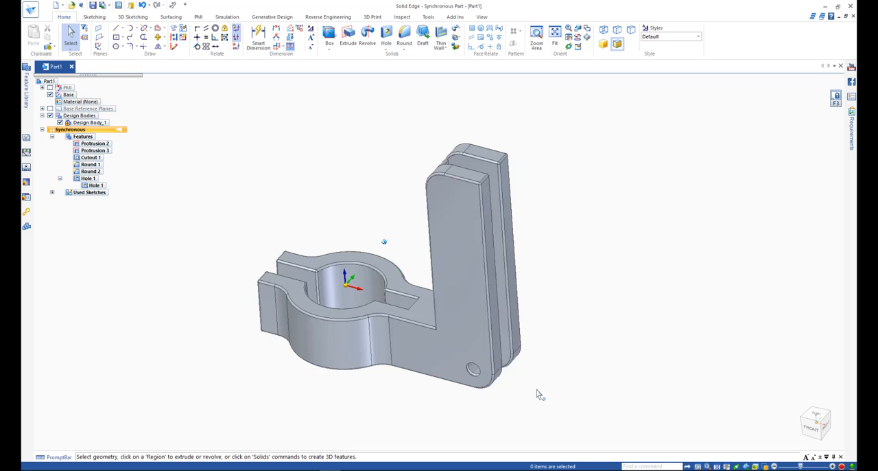
Select Hole 1 in PathFinder and start a Rectangular Pattern of it.
{"action": "left_click", "coordinate": [96, 186]}
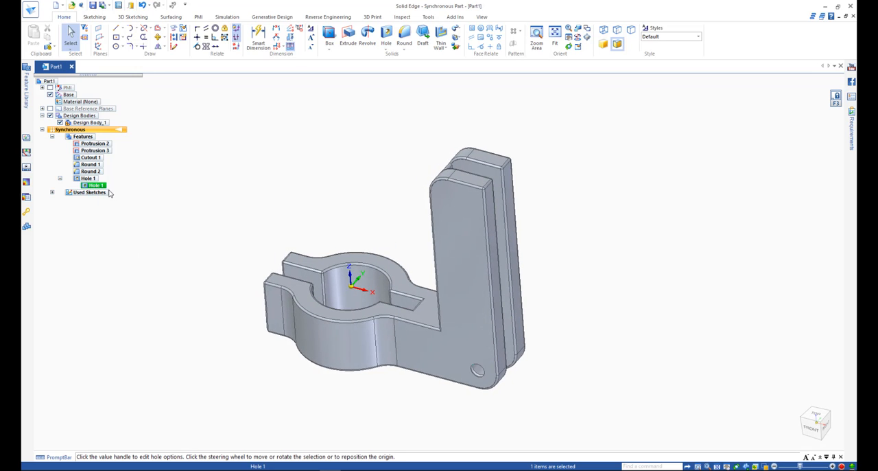
{"action": "left_click", "coordinate": [516, 31]}
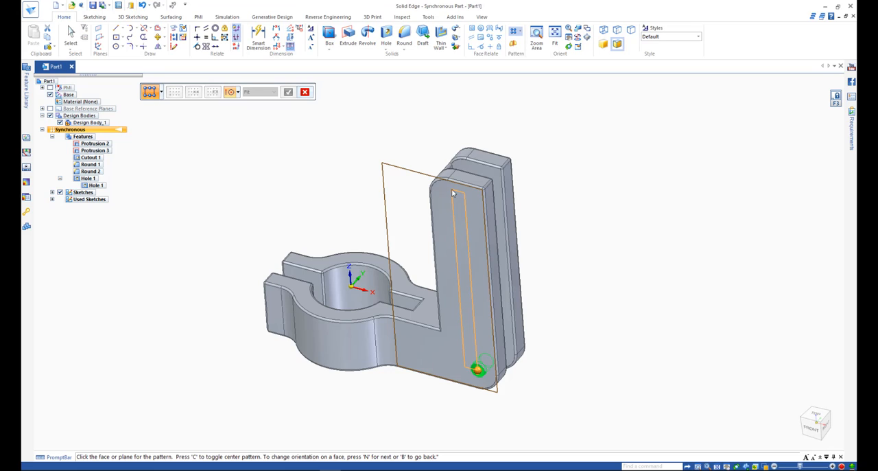
{"action": "mouse_move", "coordinate": [453, 199]}
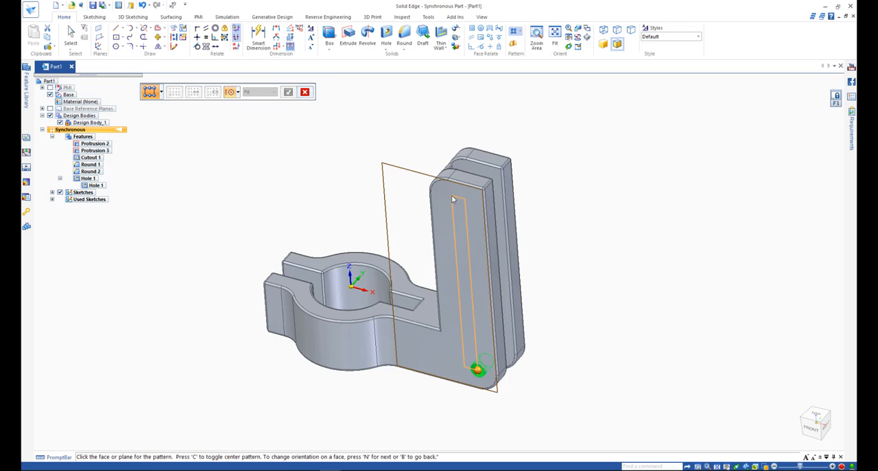